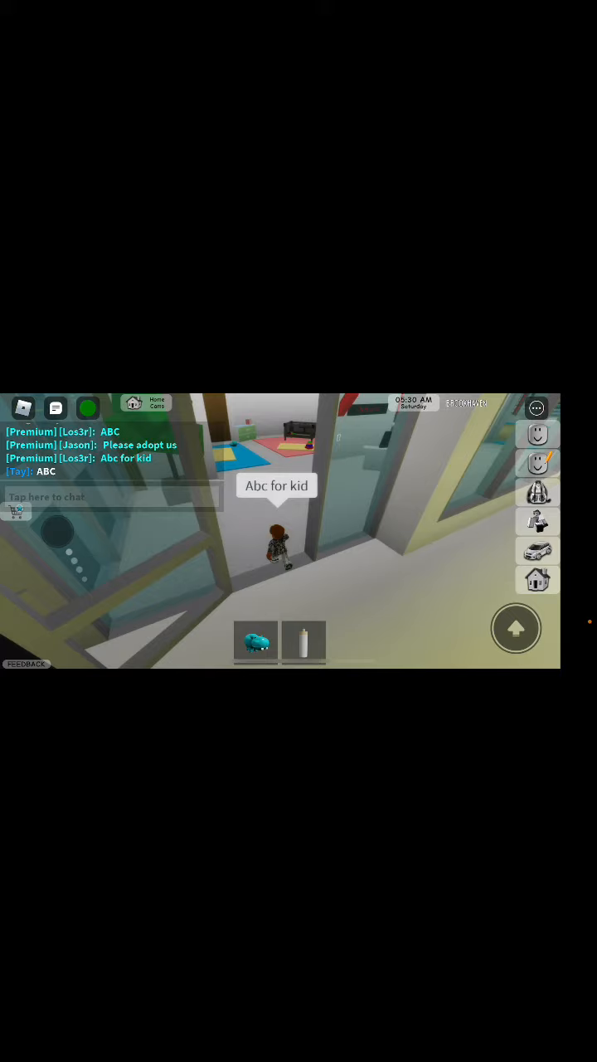
Step: Open the chat box and begin typing a message starting with 't'
{"action": "left_click", "coordinate": [112, 496]}
{"action": "type", "text": "A"}
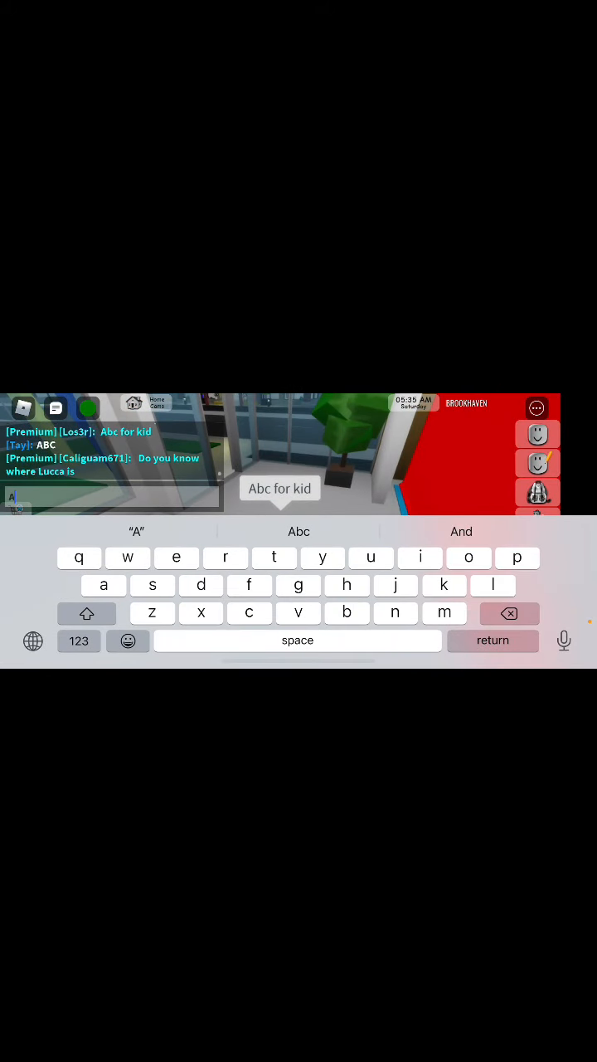
{"action": "type", "text": "t"}
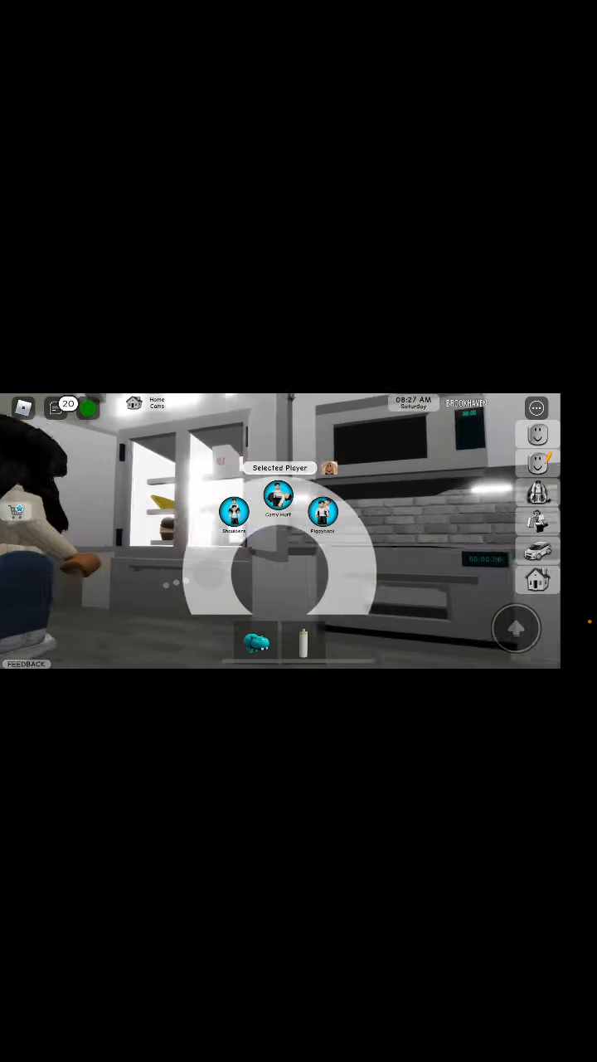
Step: Move the avatar into the bedroom onto the bed showing the Sleep prompt
{"action": "left_click", "coordinate": [277, 501]}
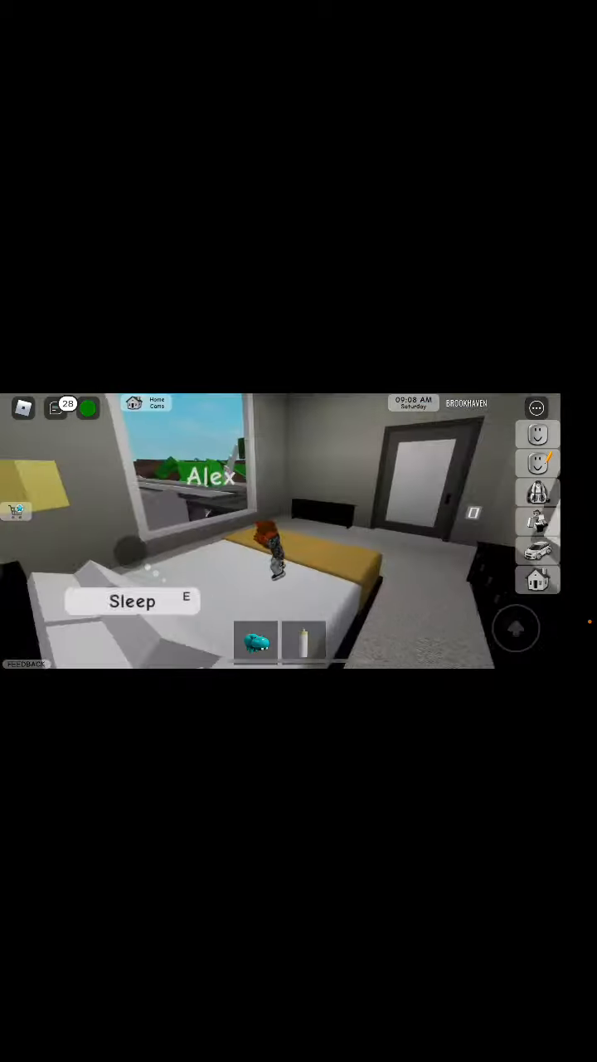
Step: Type the unsent chat message 'Mom!!! Make'
{"action": "left_click", "coordinate": [55, 408]}
{"action": "type", "text": "Mom"}
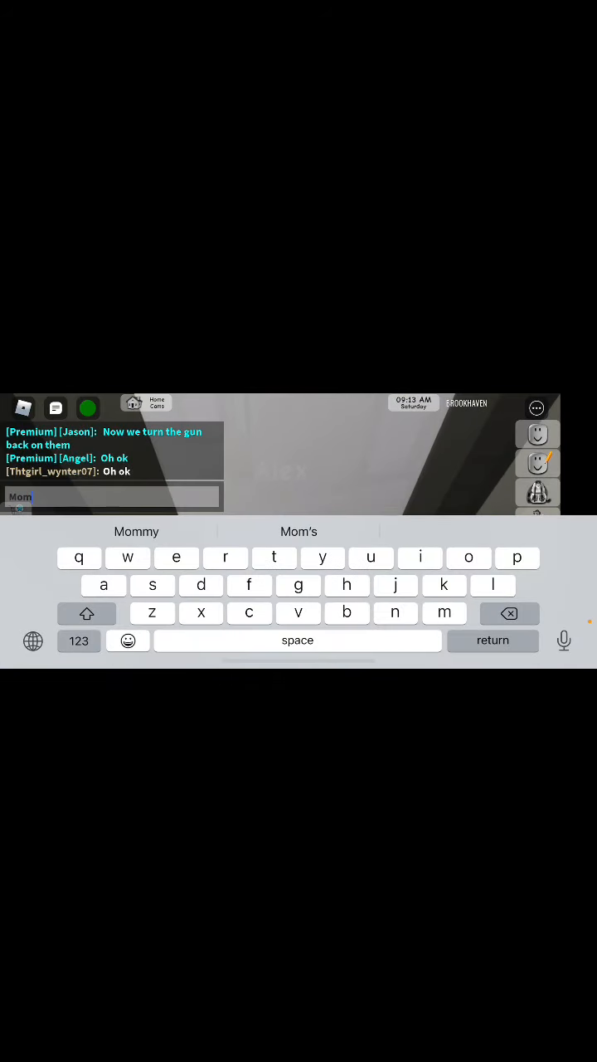
{"action": "left_click", "coordinate": [78, 641]}
{"action": "type", "text": "!!!"}
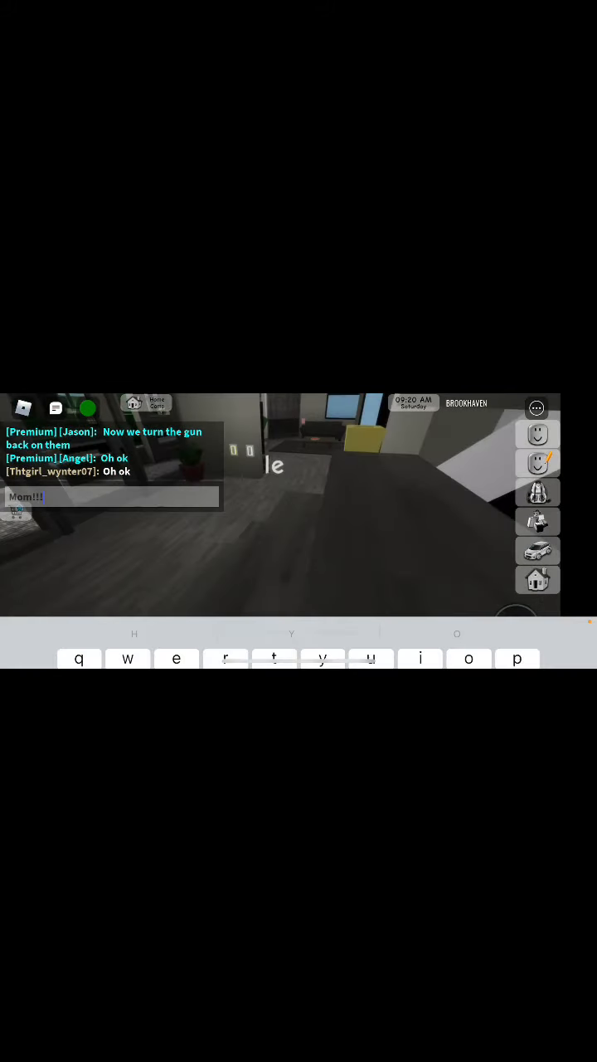
{"action": "type", "text": "Make"}
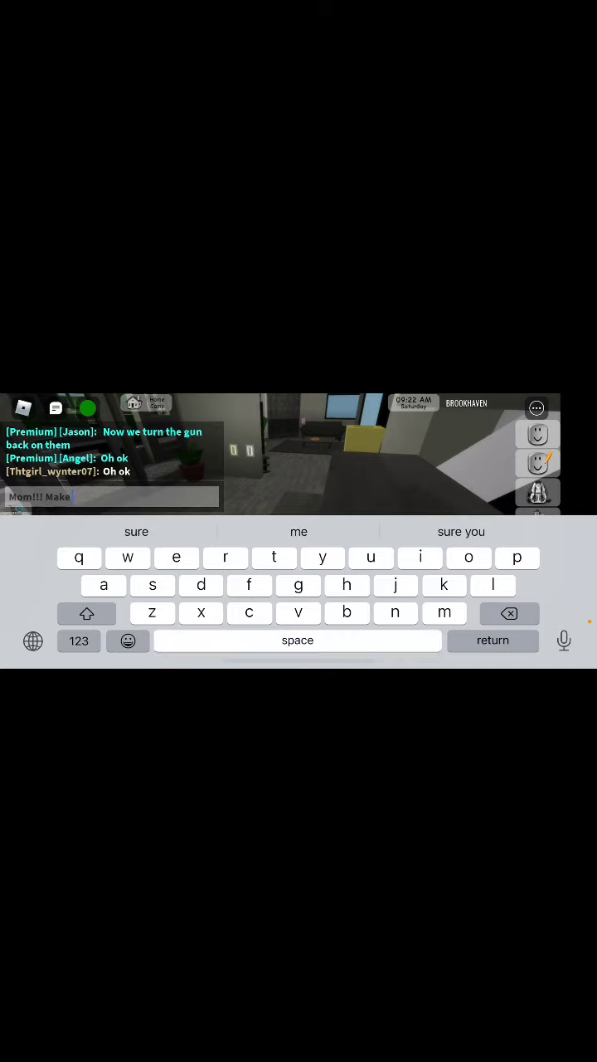